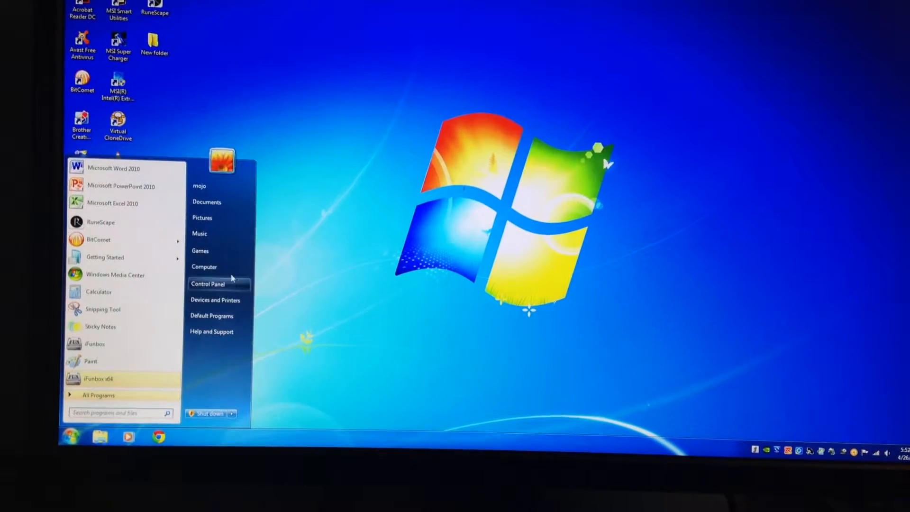
- Check the computer's basic system information and close it
left_click(207, 283)
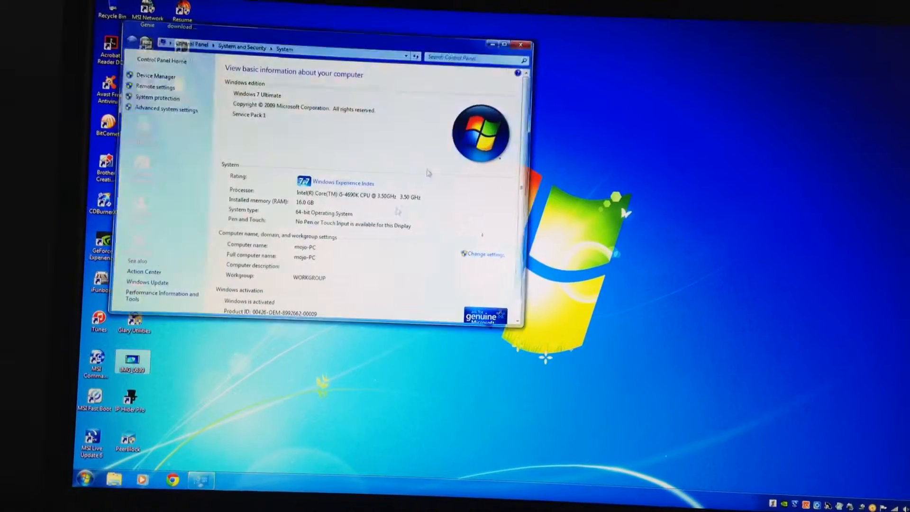
left_click(518, 45)
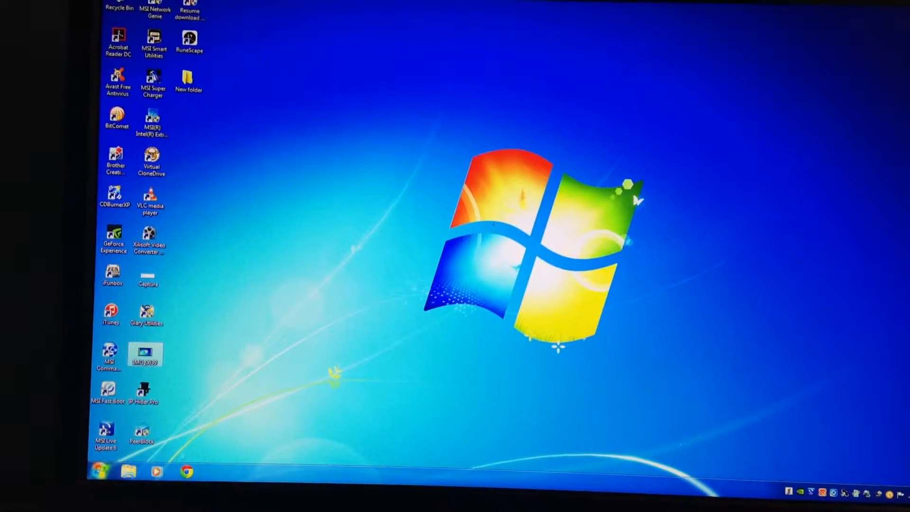
- Search the Start menu for 'IN' and launch Intel Smart Connect Technology
left_click(101, 470)
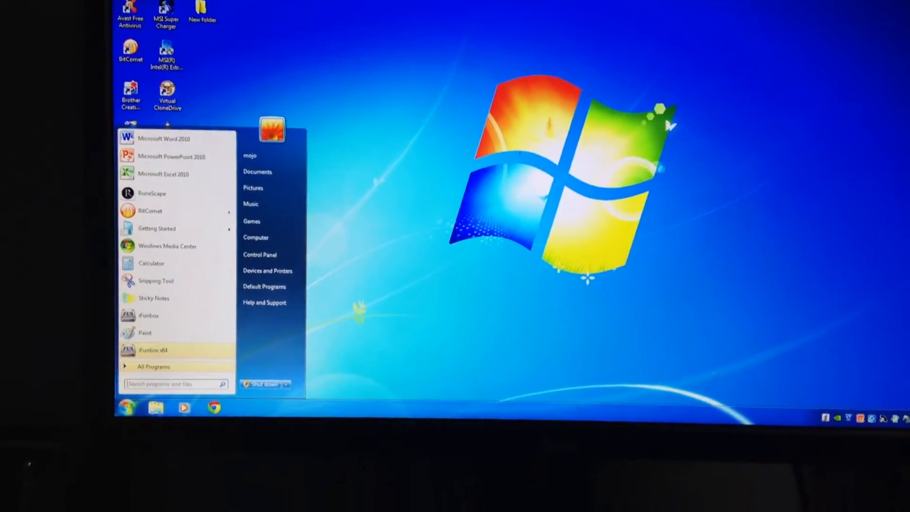
type("IN")
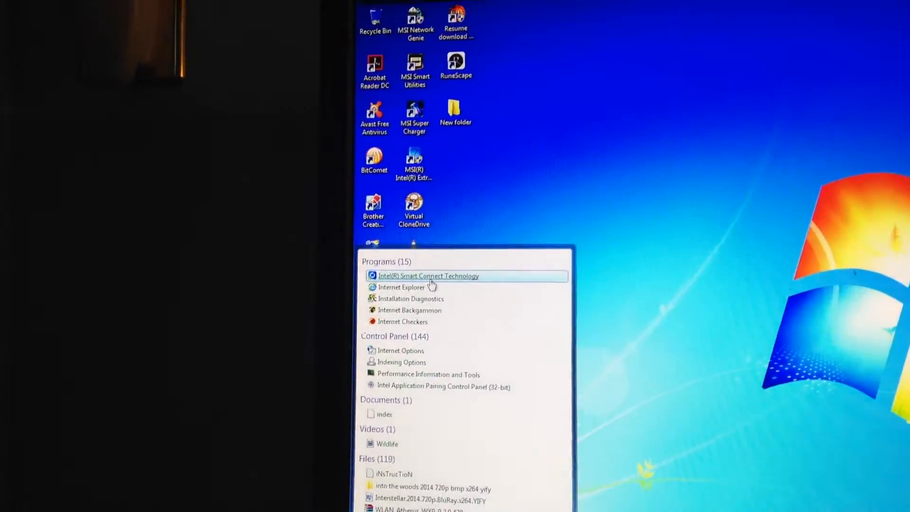
left_click(429, 276)
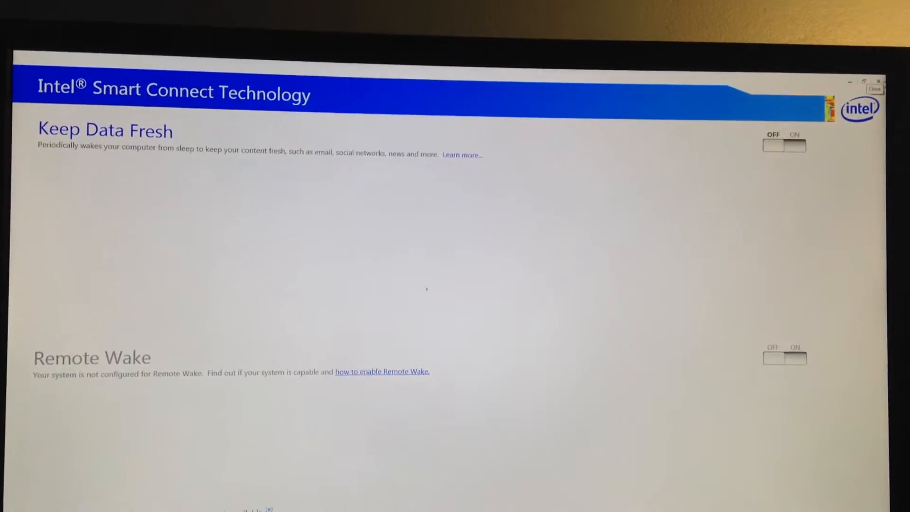
- Switch Keep Data Fresh to OFF in Intel Smart Connect Technology
left_click(876, 90)
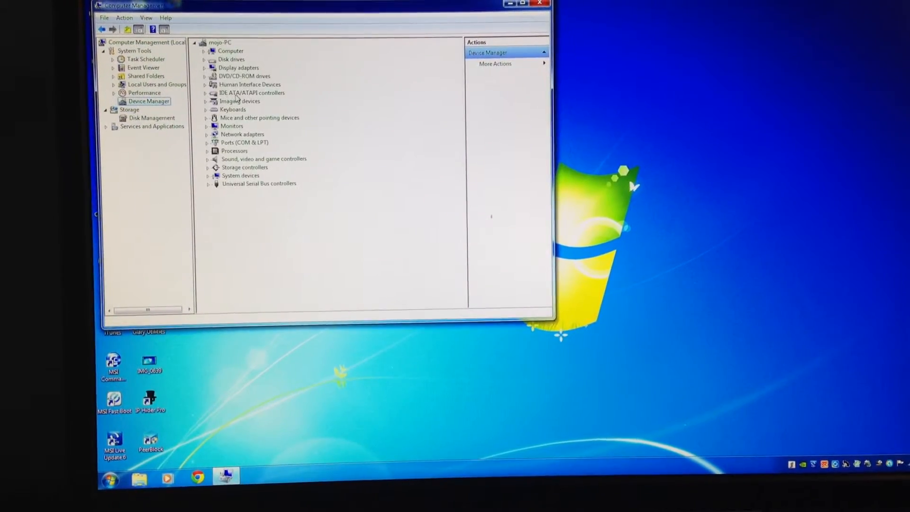
- Expand Keyboards in Device Manager and open an HID Keyboard Device
left_click(208, 110)
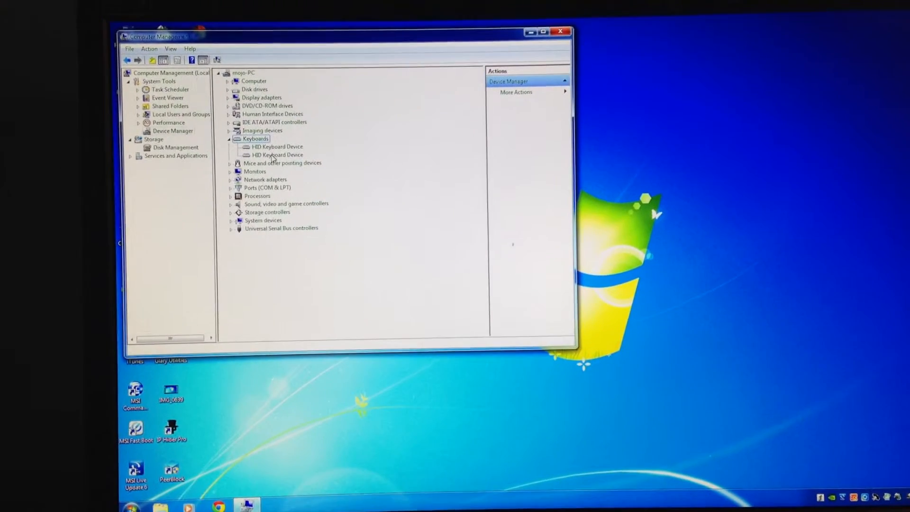
double_click(277, 146)
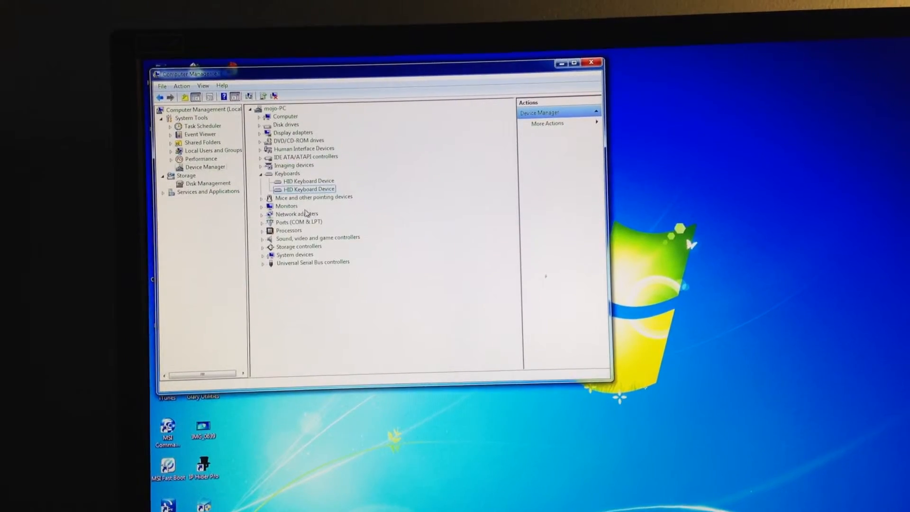
- Review the HID-compliant mouse's Power Management properties (wake not allowed) and close them
right_click(308, 223)
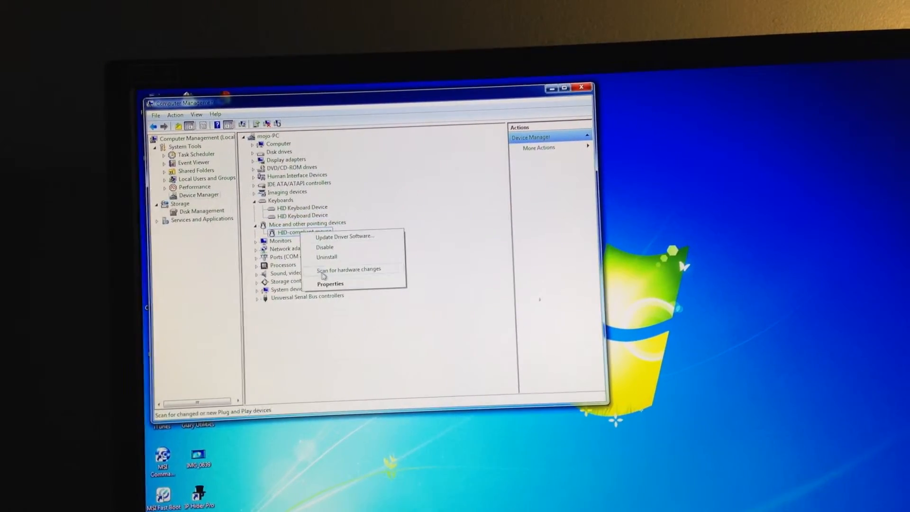
left_click(330, 284)
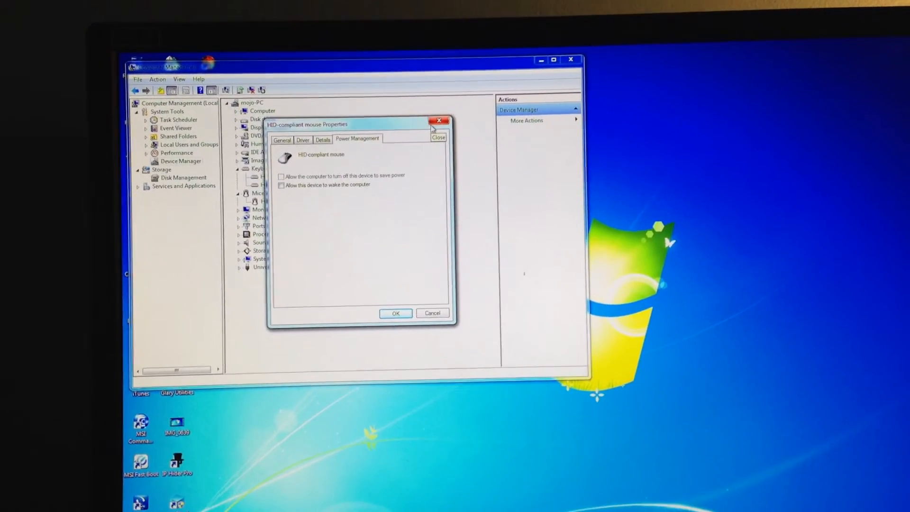
left_click(440, 120)
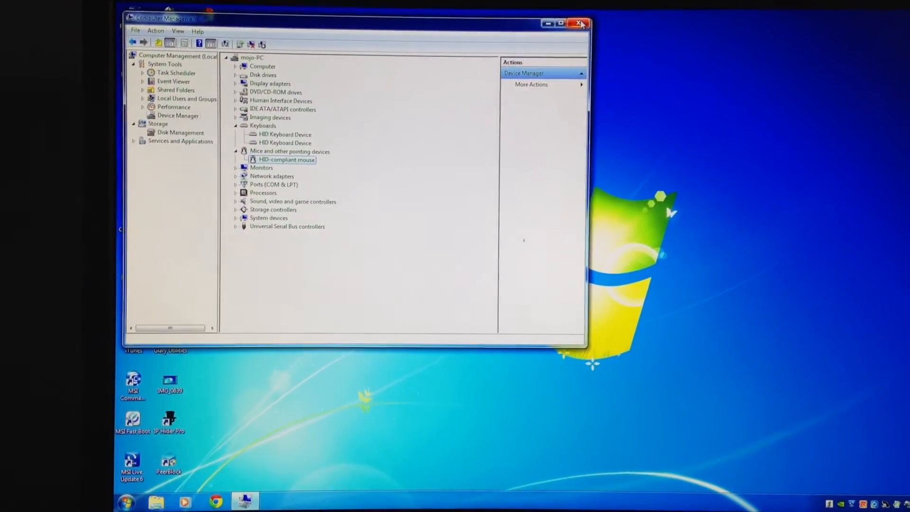